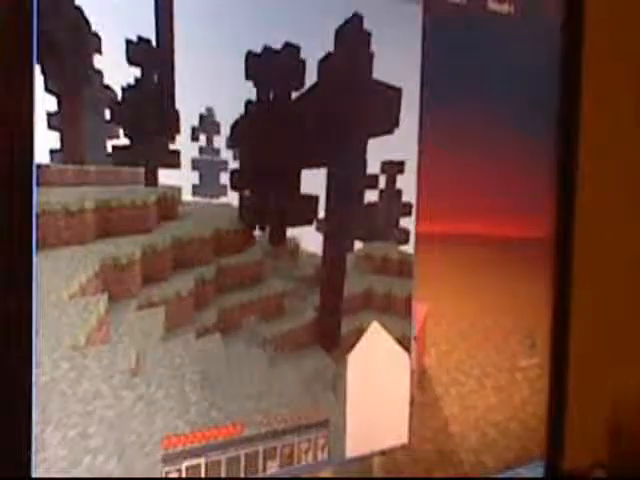
- Pause the game to bring up the game menu while scouting the snowy taiga
{"action": "key", "text": "Escape"}
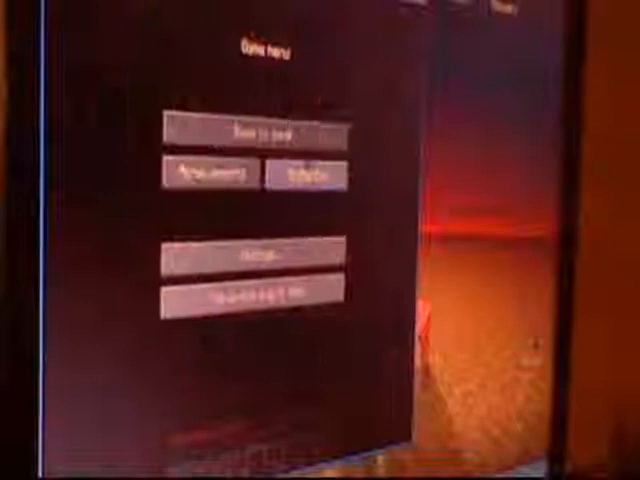